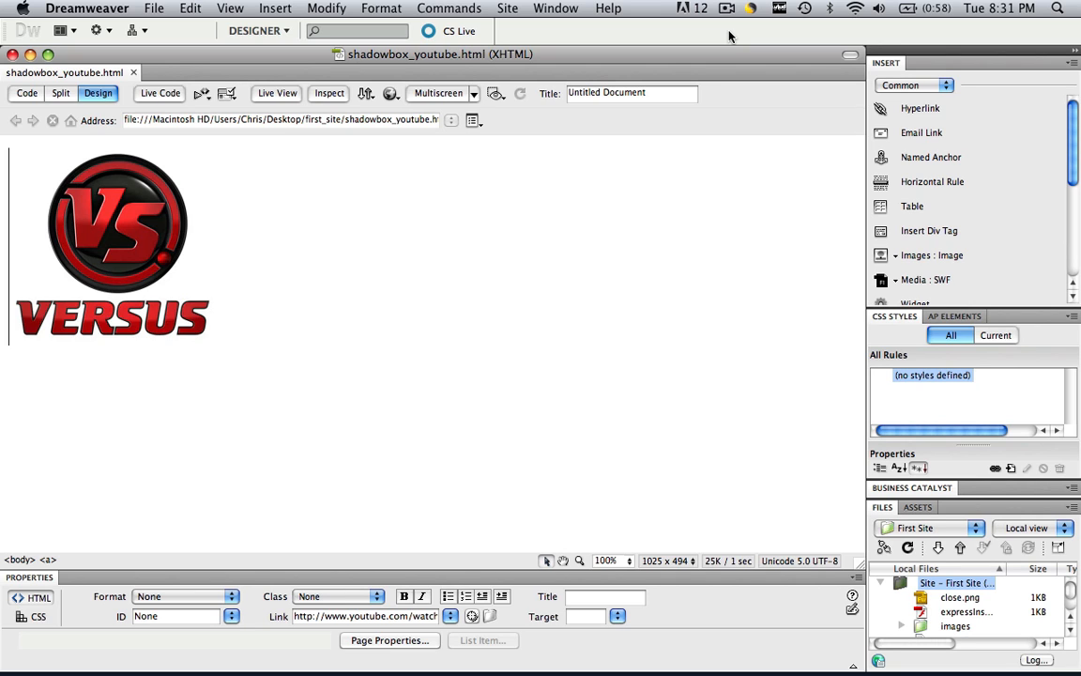
Preview the page in Safari and try the VERSUS logo link.
{"action": "left_click", "coordinate": [390, 94]}
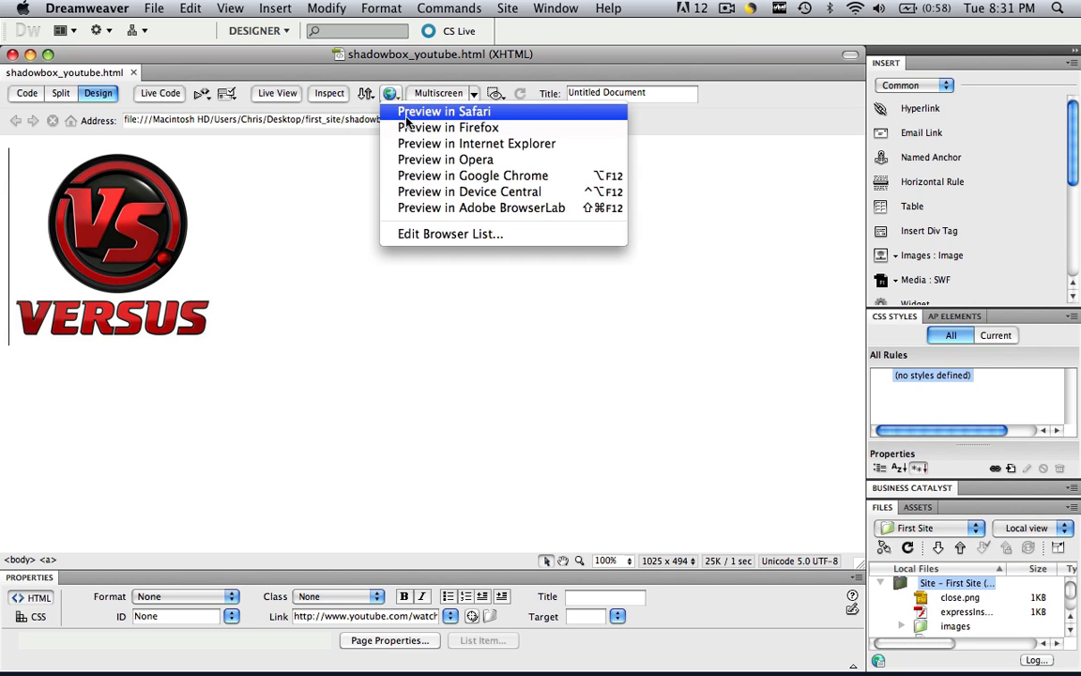
{"action": "left_click", "coordinate": [443, 111]}
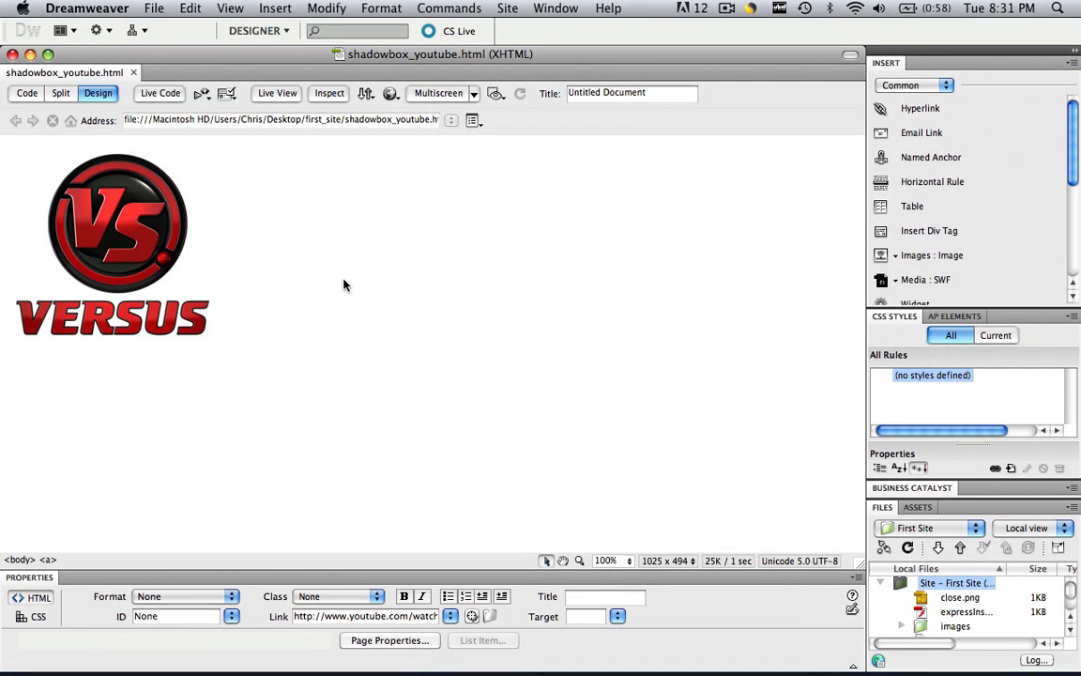
{"action": "mouse_move", "coordinate": [83, 242]}
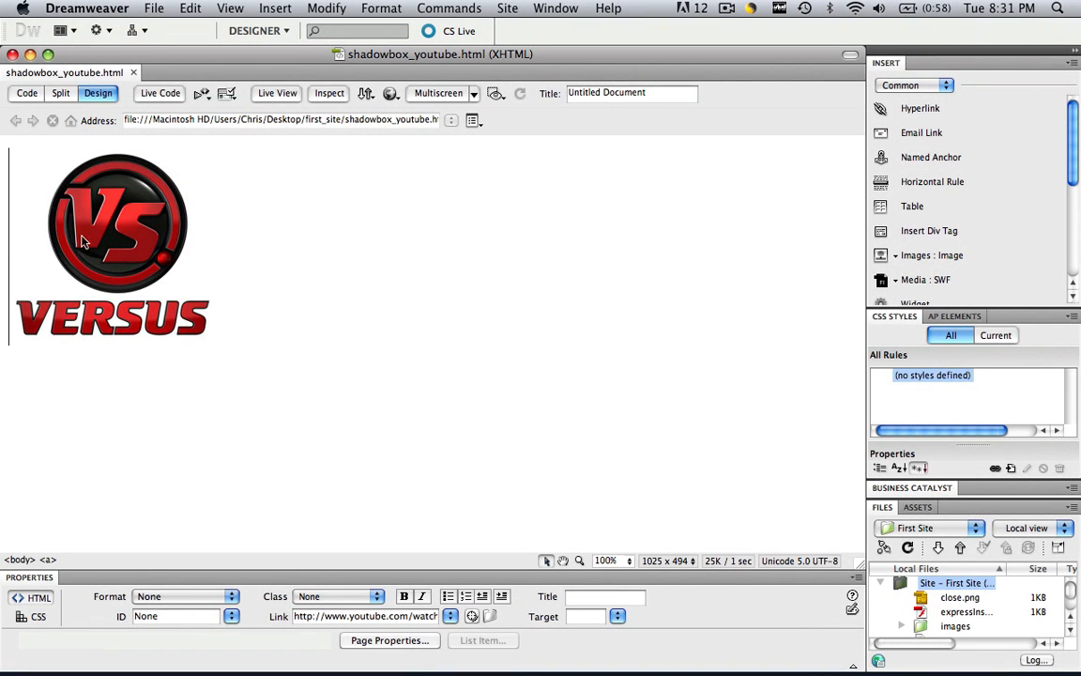
{"action": "left_click", "coordinate": [26, 94]}
{"action": "type", "text": "shado"}
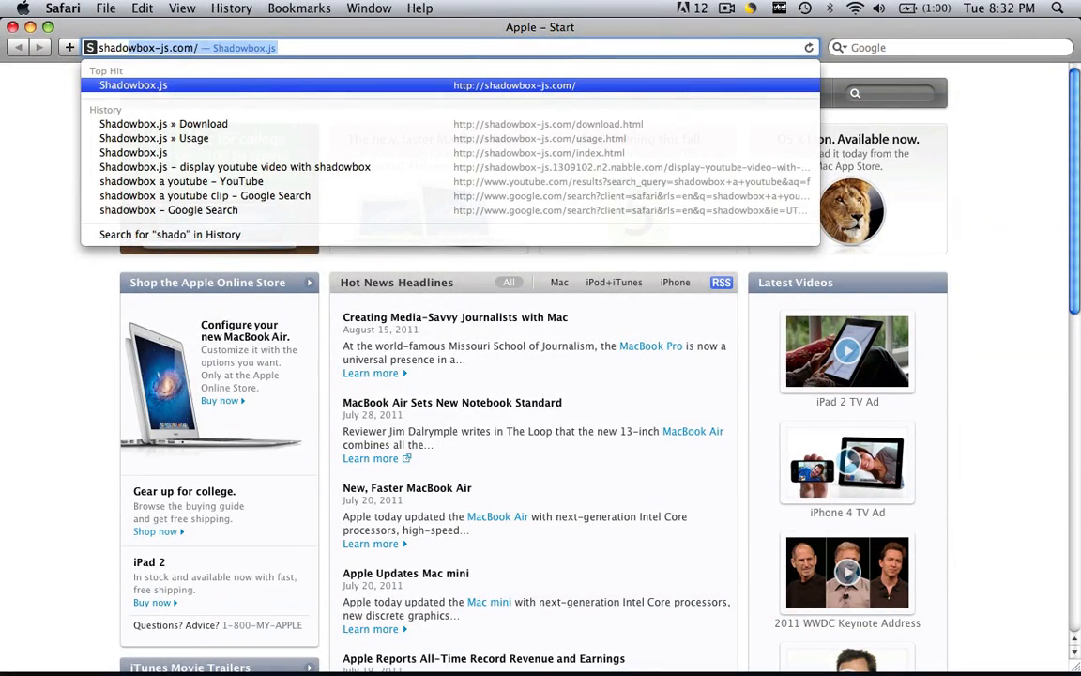
On shadowbox-js.com, go to Usage and select the basic setup code snippet.
{"action": "left_click", "coordinate": [133, 84]}
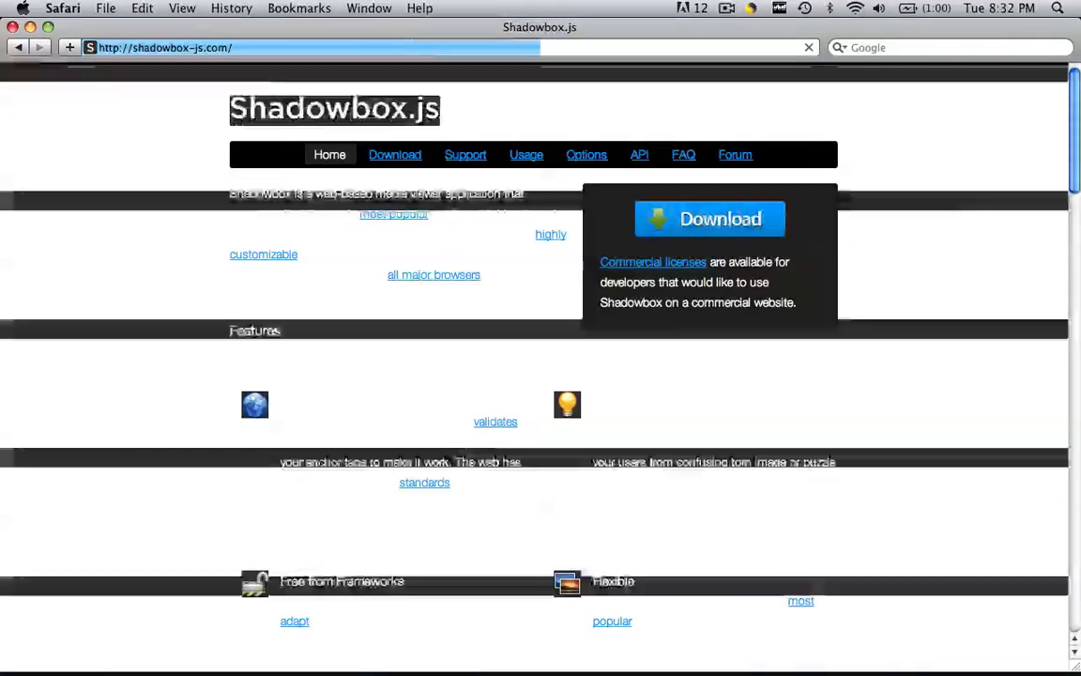
{"action": "left_click", "coordinate": [526, 153]}
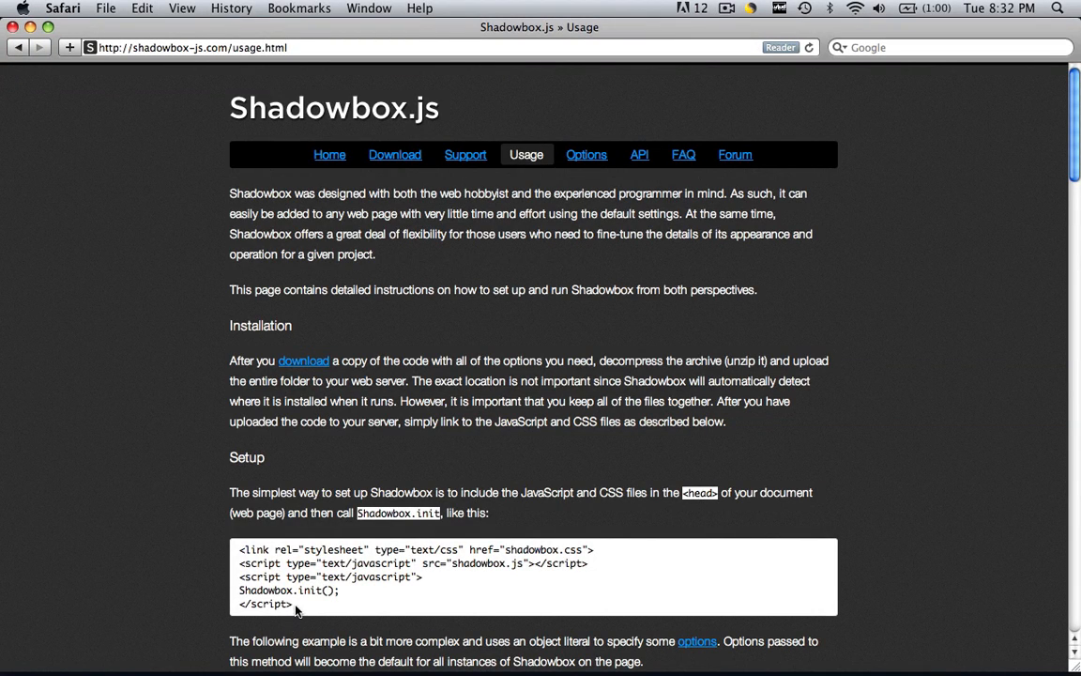
{"action": "left_click_drag", "start_coordinate": [241, 548], "coordinate": [291, 604]}
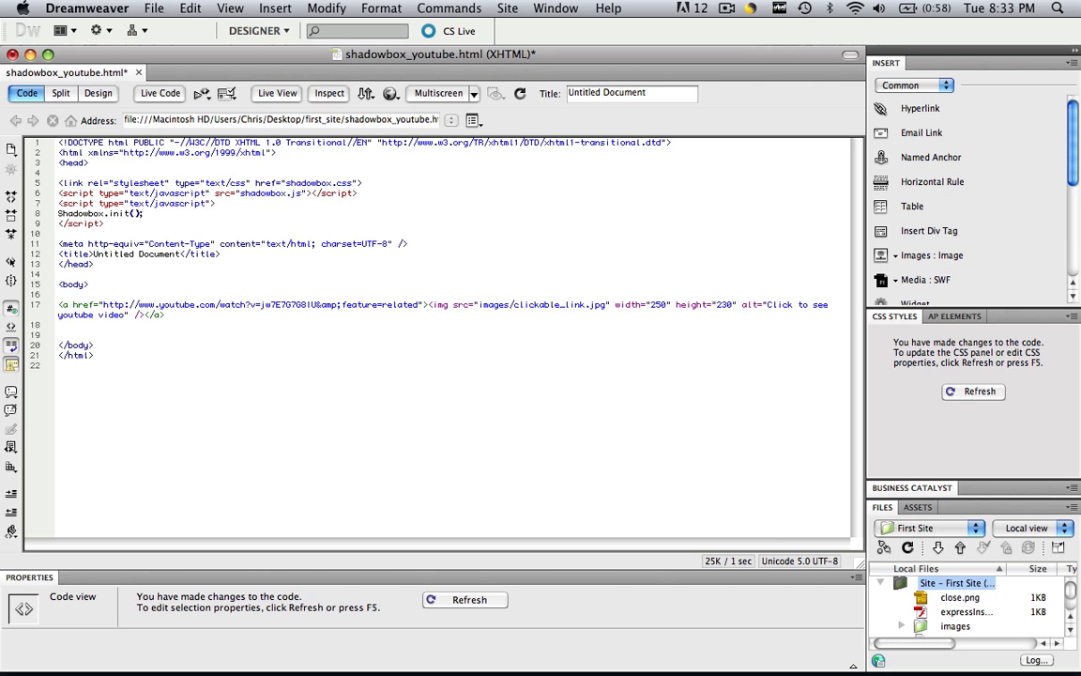
{"action": "left_click", "coordinate": [417, 304]}
{"action": "type", "text": "/"}
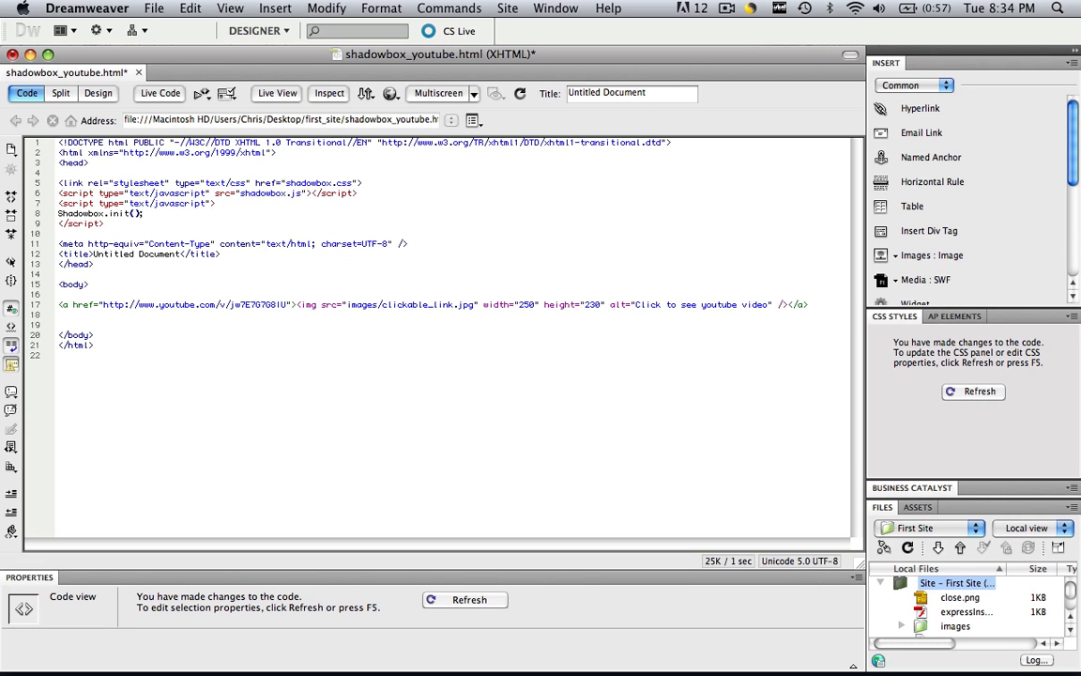
Add rel="shadowbox;width=600;height=400;player=swf" and title="This is an awesome commercial" to the logo link.
{"action": "type", "text": "rel="}
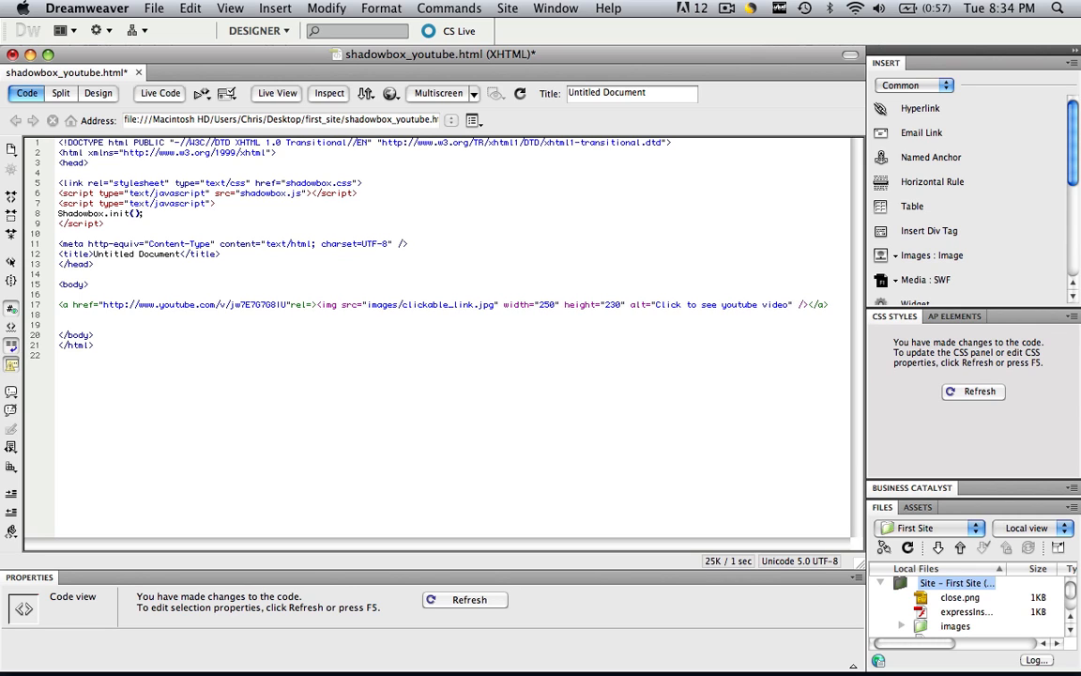
{"action": "type", "text": "sh"}
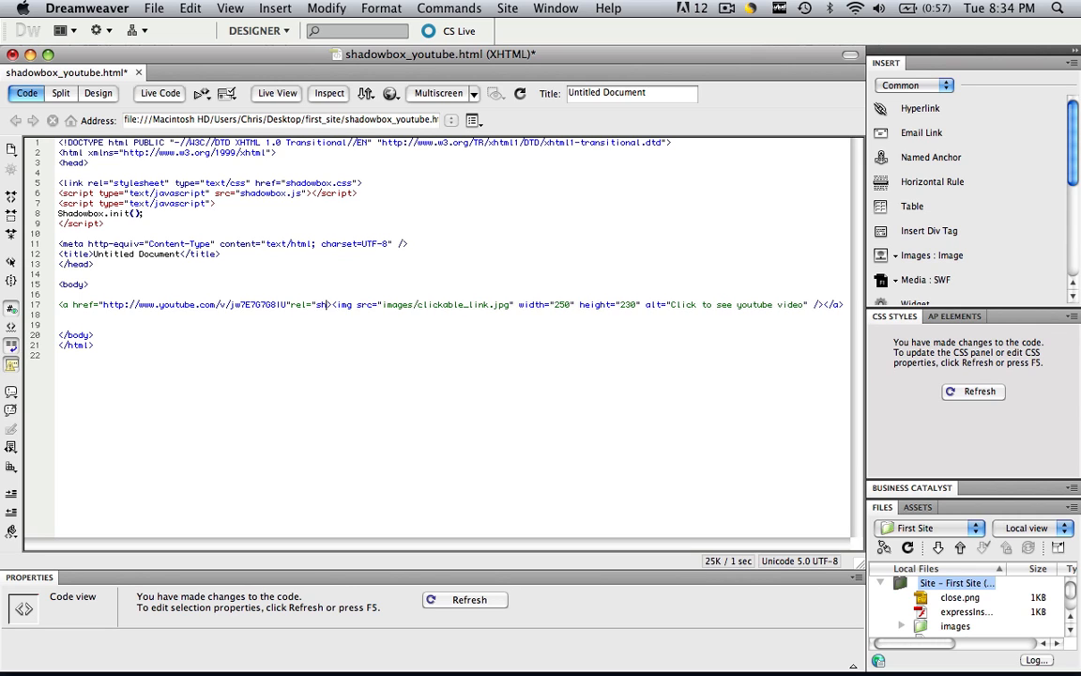
{"action": "type", "text": "adowbox;width="}
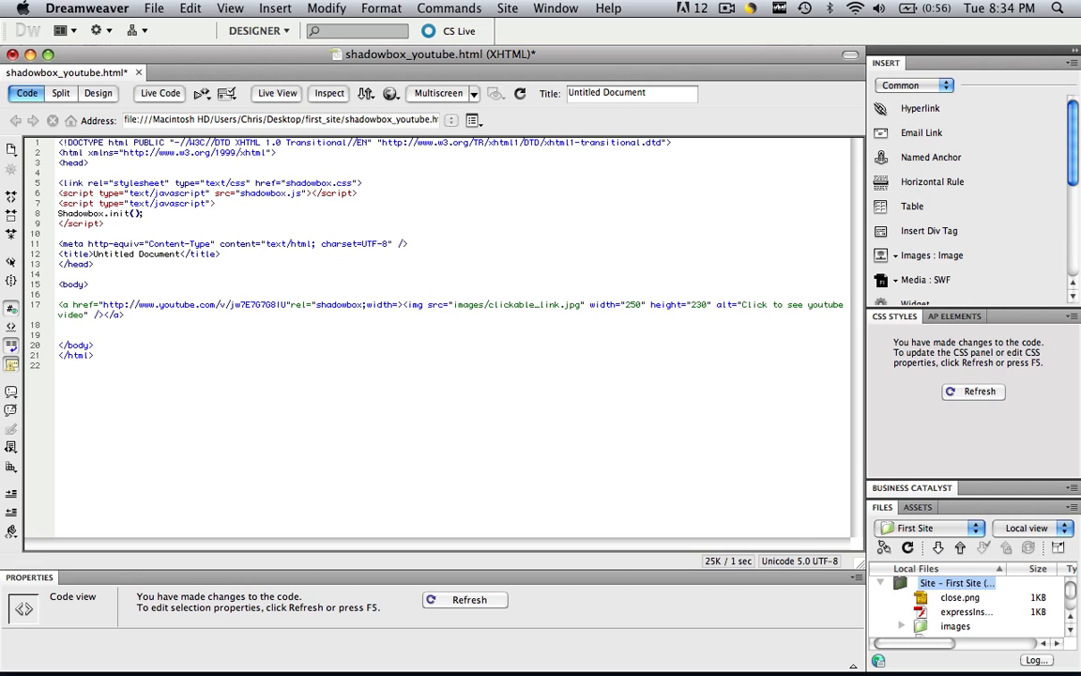
{"action": "type", "text": "600;"}
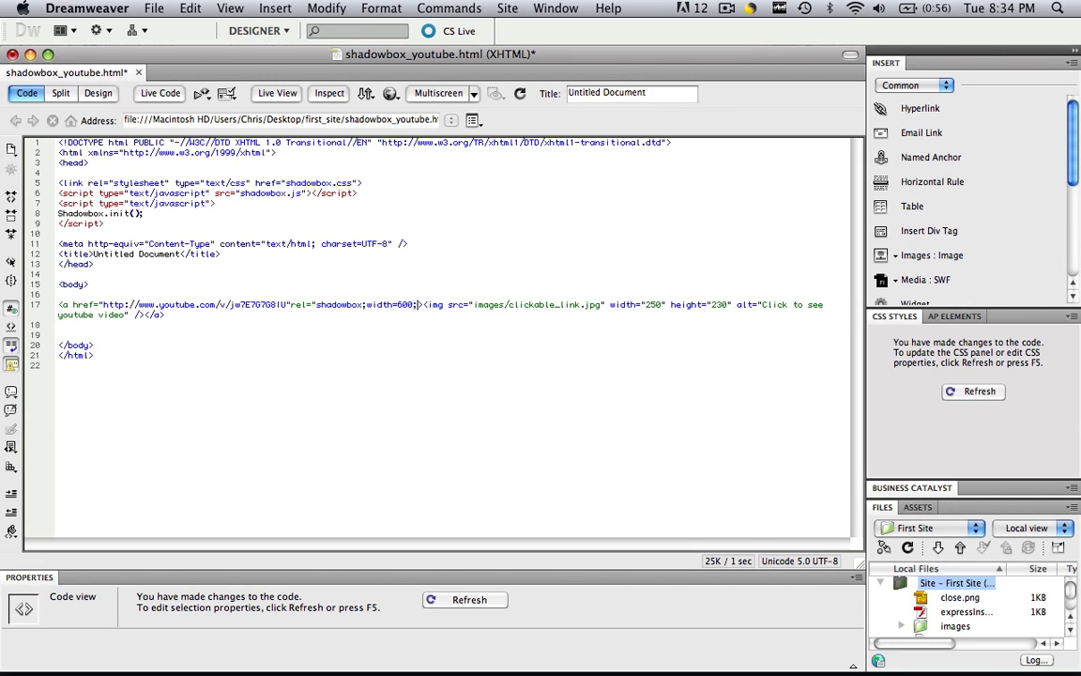
{"action": "type", "text": "height=400;player=swf\"title=\"This is"}
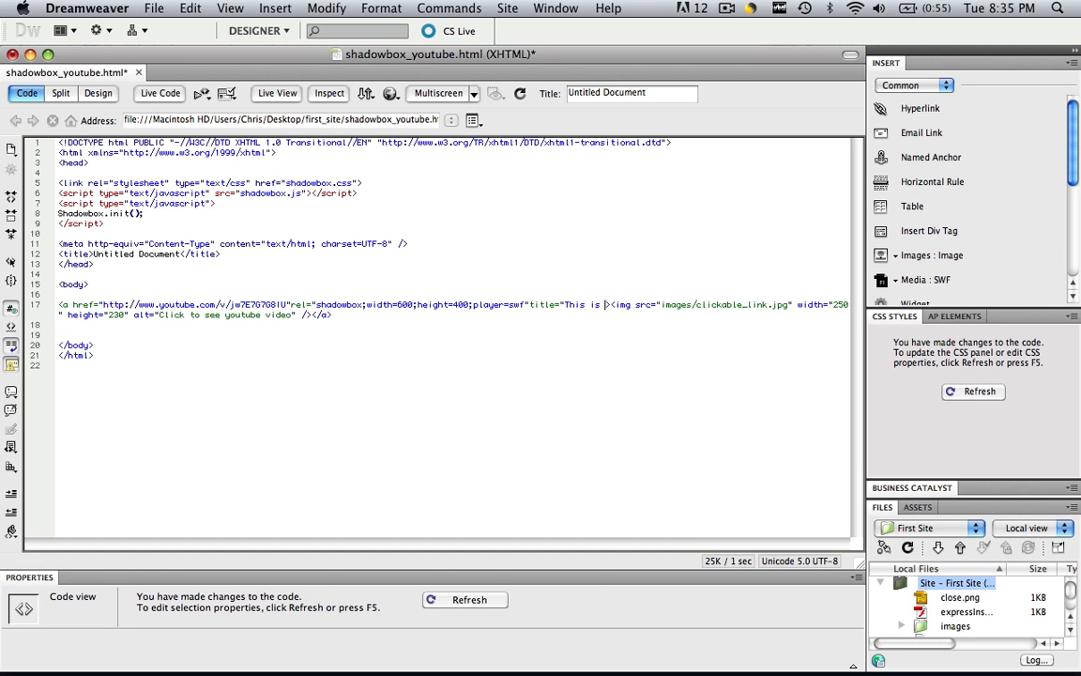
{"action": "type", "text": "an awesome commen"}
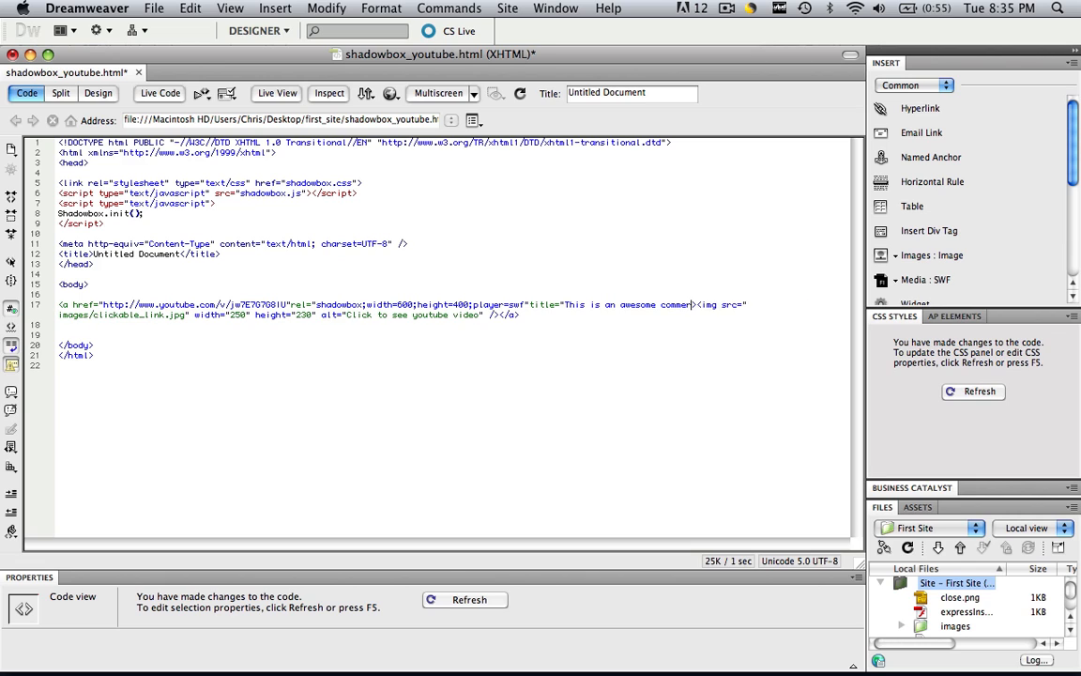
{"action": "type", "text": "cial"}
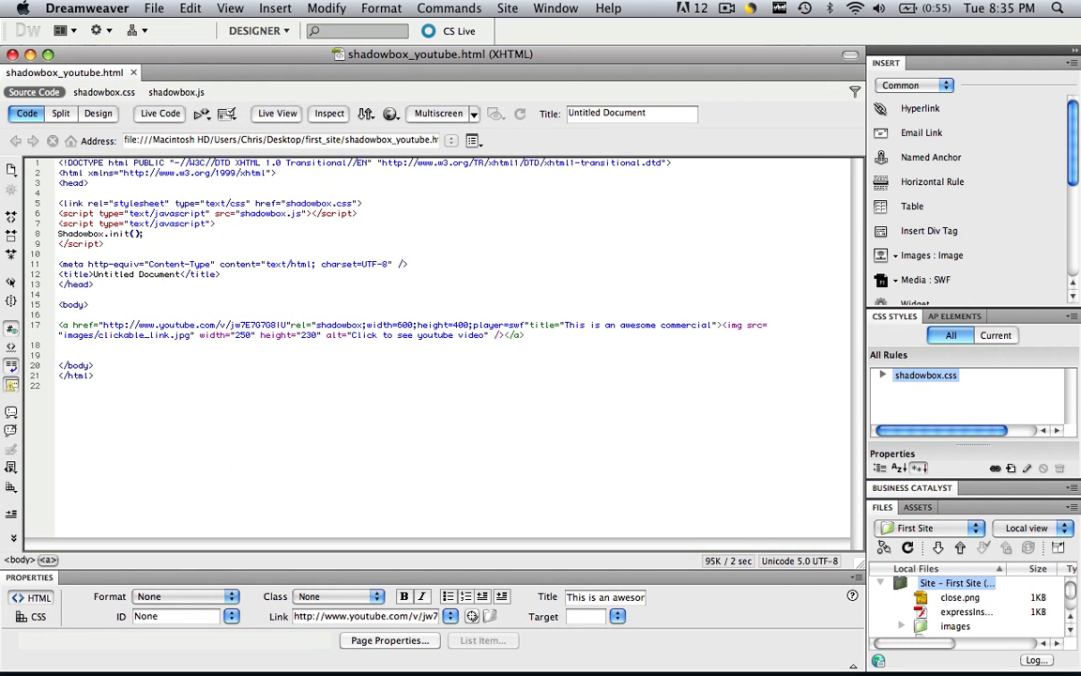
Preview the updated page in Safari.
{"action": "left_click", "coordinate": [391, 113]}
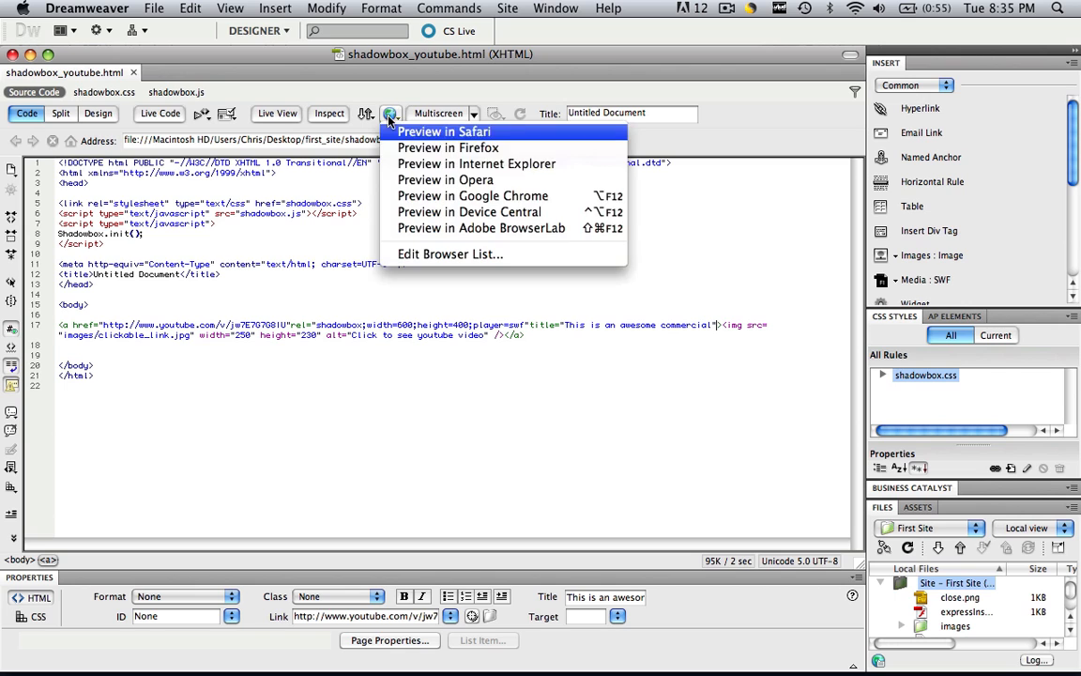
{"action": "left_click", "coordinate": [443, 132]}
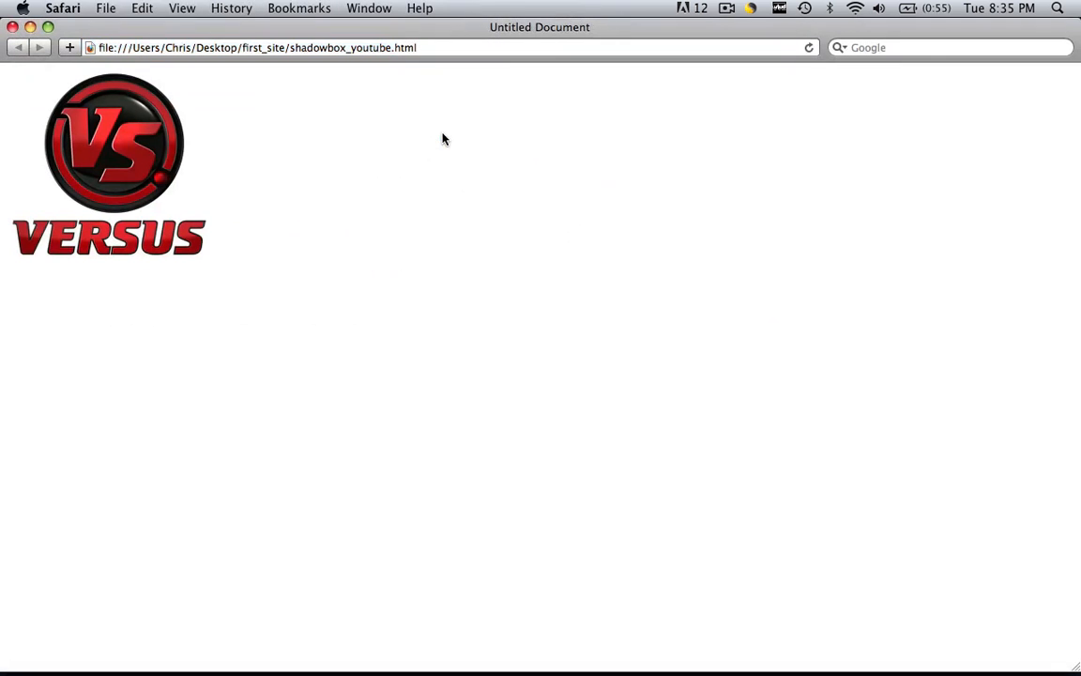
{"action": "mouse_move", "coordinate": [103, 169]}
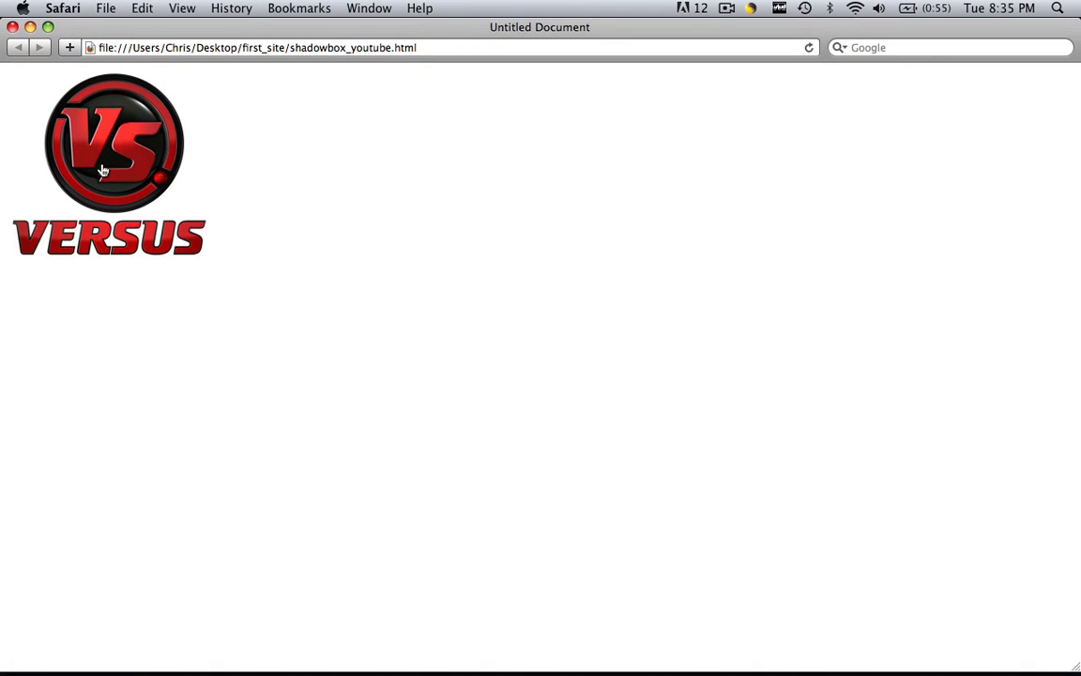
Open the VERSUS logo link and start the commercial in the Shadowbox overlay.
{"action": "left_click", "coordinate": [112, 146]}
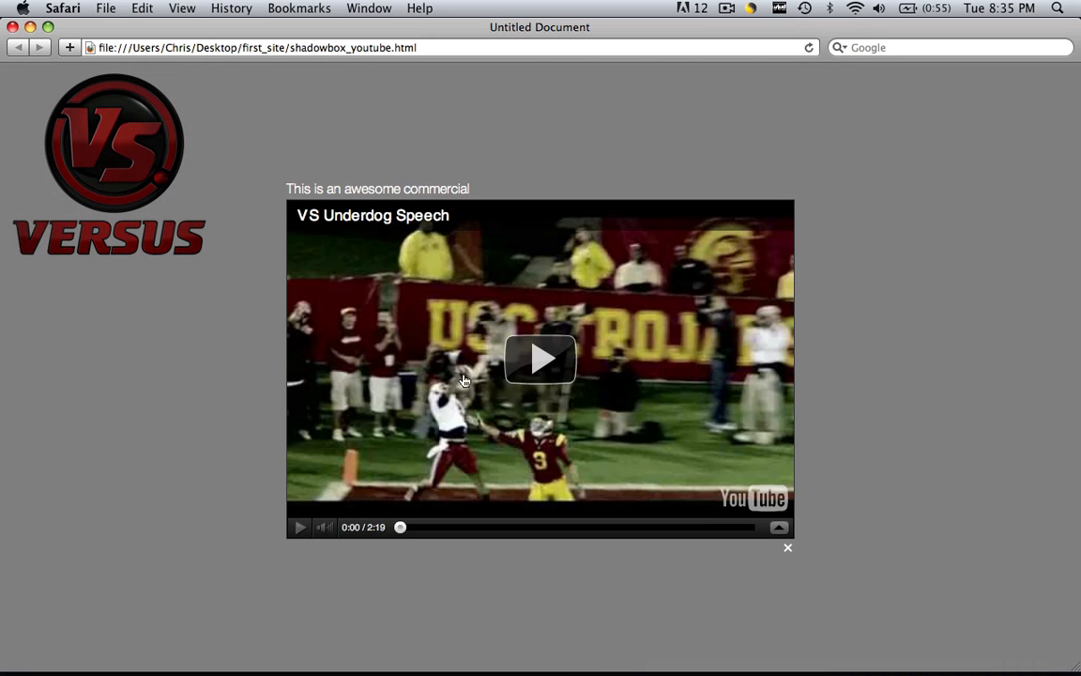
{"action": "left_click", "coordinate": [541, 358]}
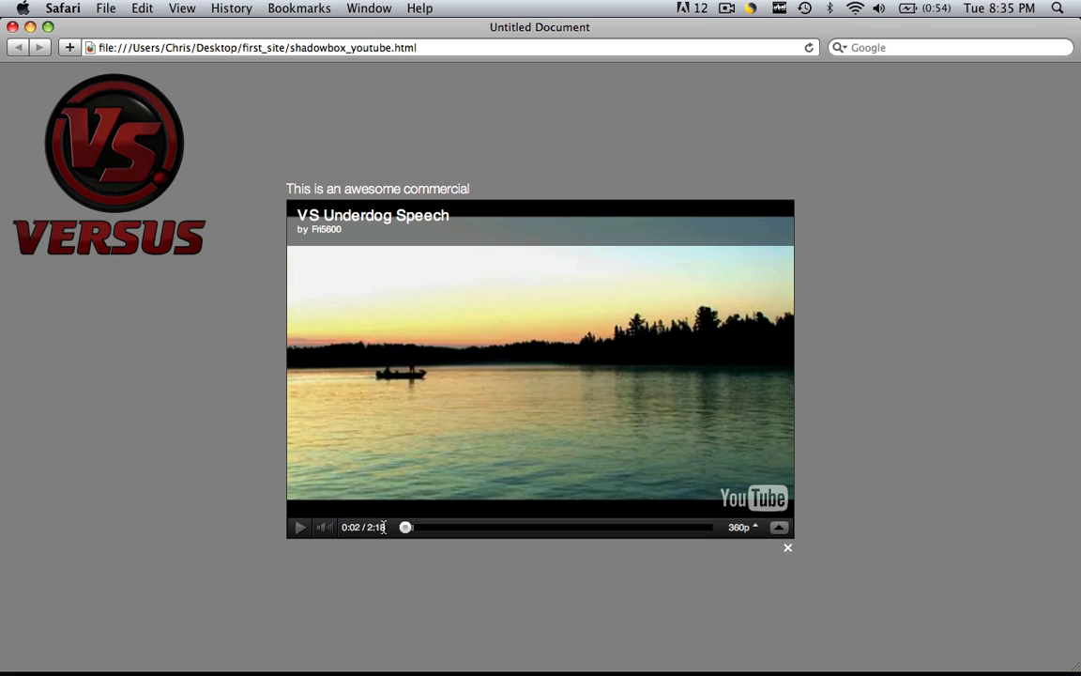
Check the video quality choices, then resume playback of the commercial.
{"action": "left_click", "coordinate": [742, 526]}
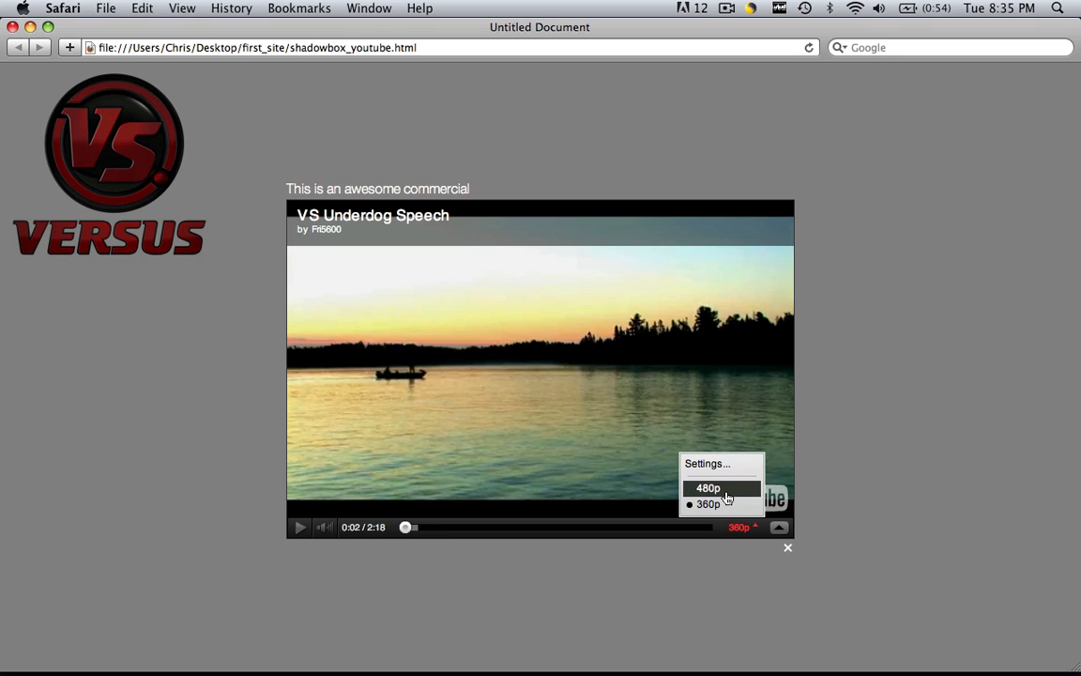
{"action": "left_click", "coordinate": [304, 554]}
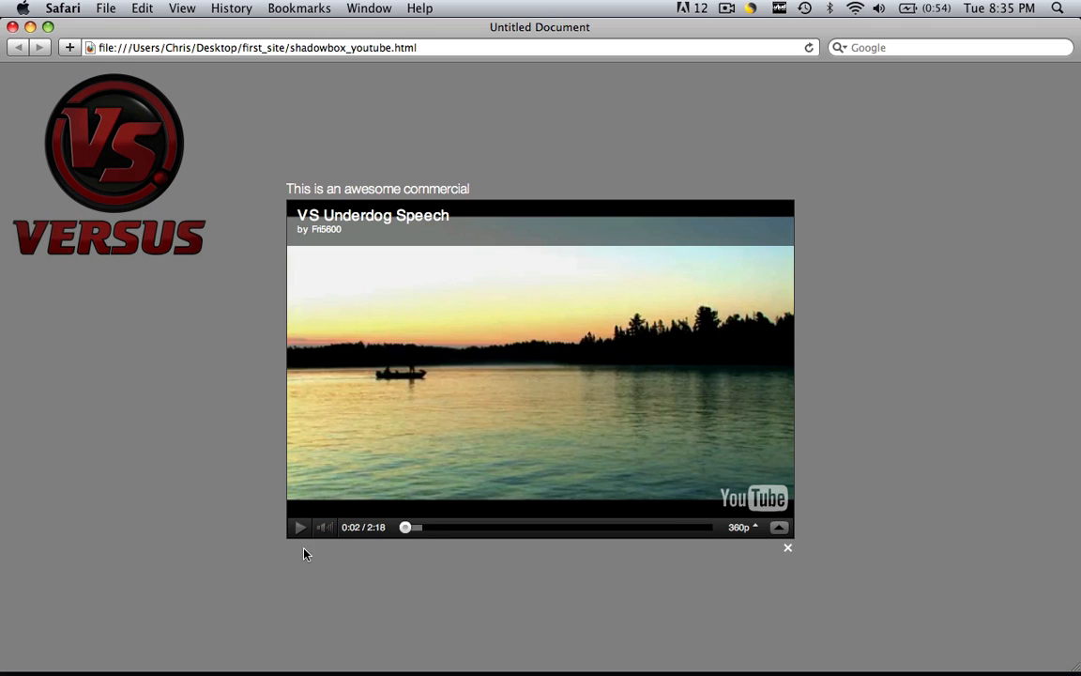
{"action": "left_click", "coordinate": [301, 525]}
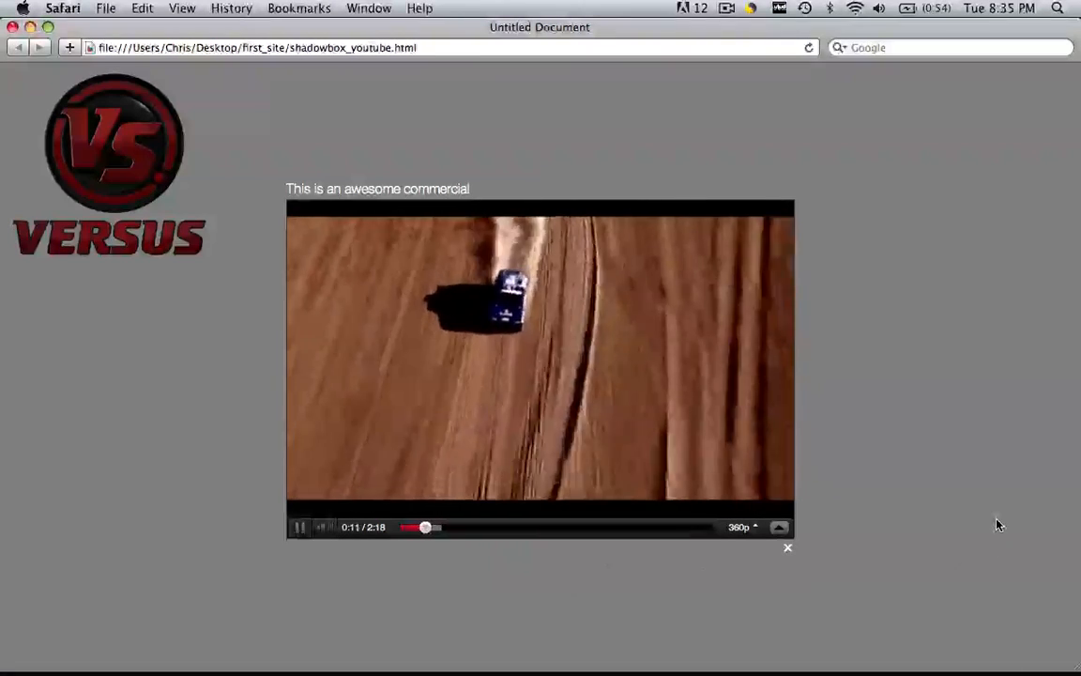
{"action": "left_click", "coordinate": [729, 7]}
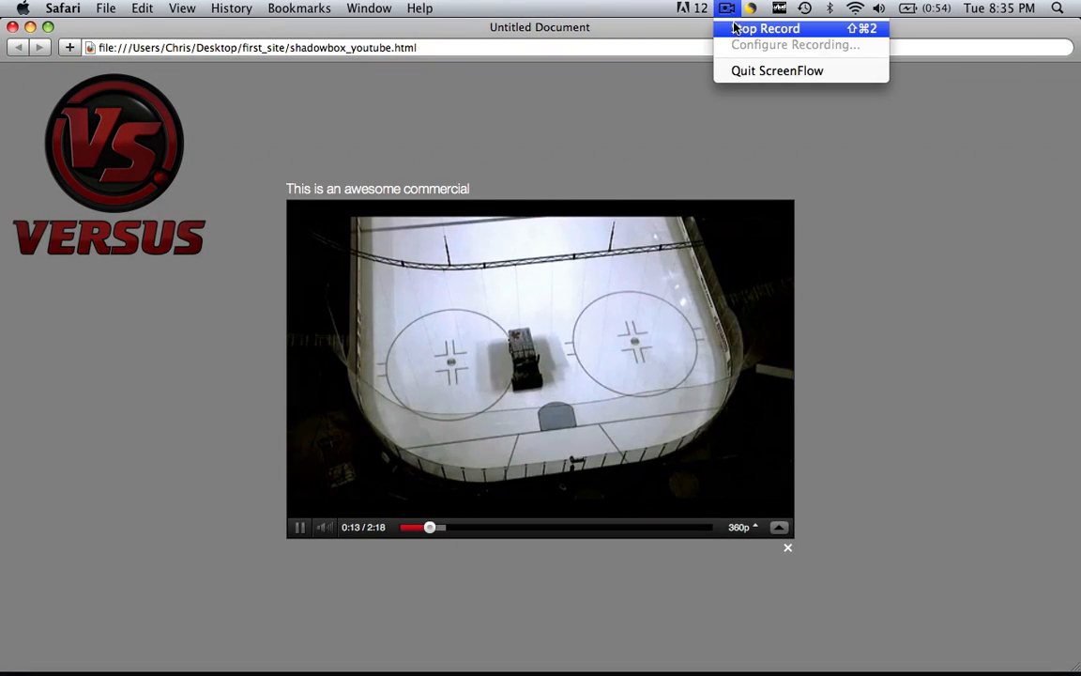